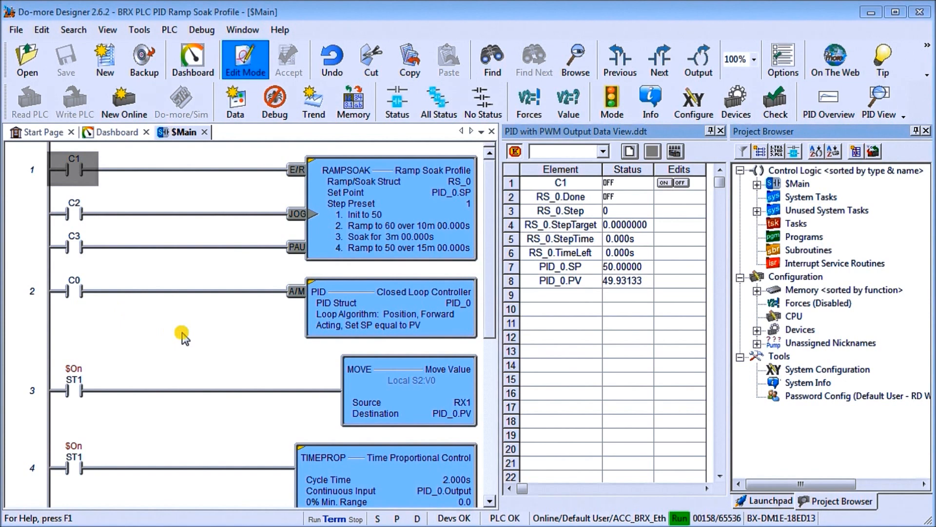
{"action": "mouse_move", "coordinate": [269, 416]}
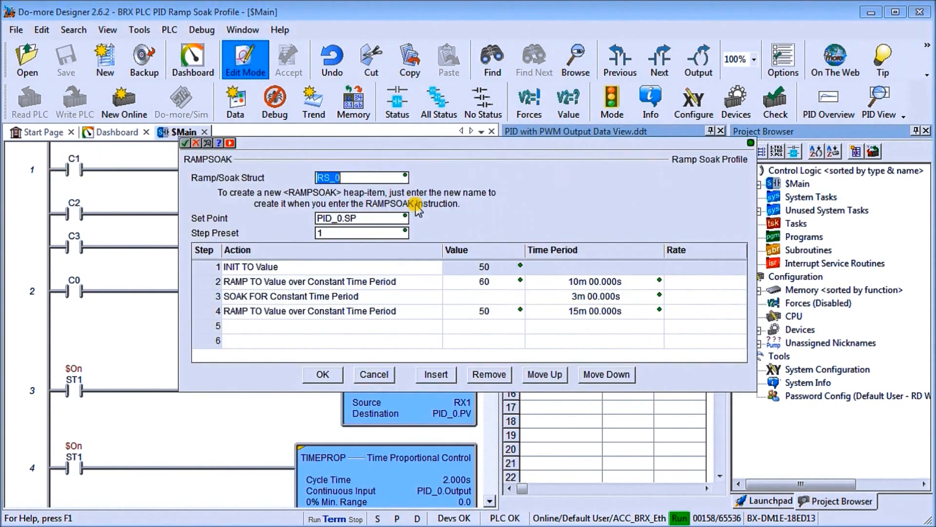
{"action": "mouse_move", "coordinate": [337, 158]}
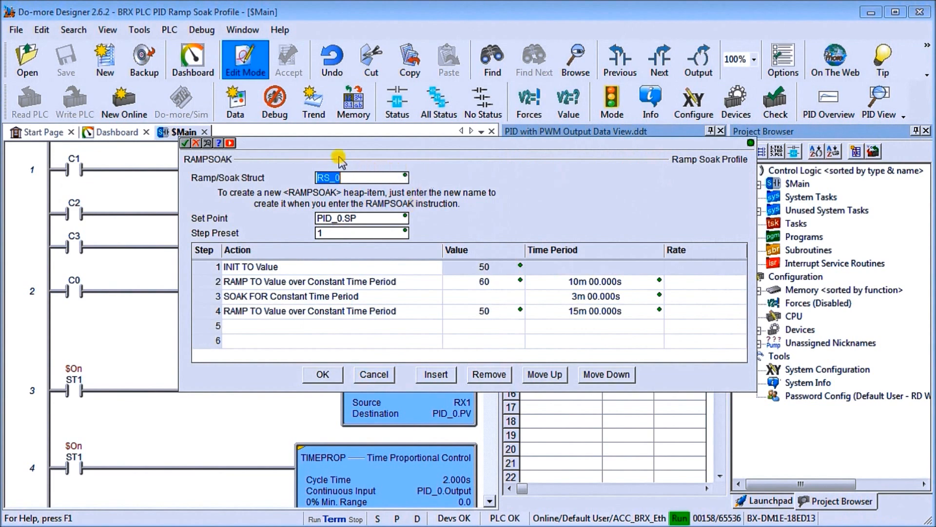
{"action": "mouse_move", "coordinate": [322, 191]}
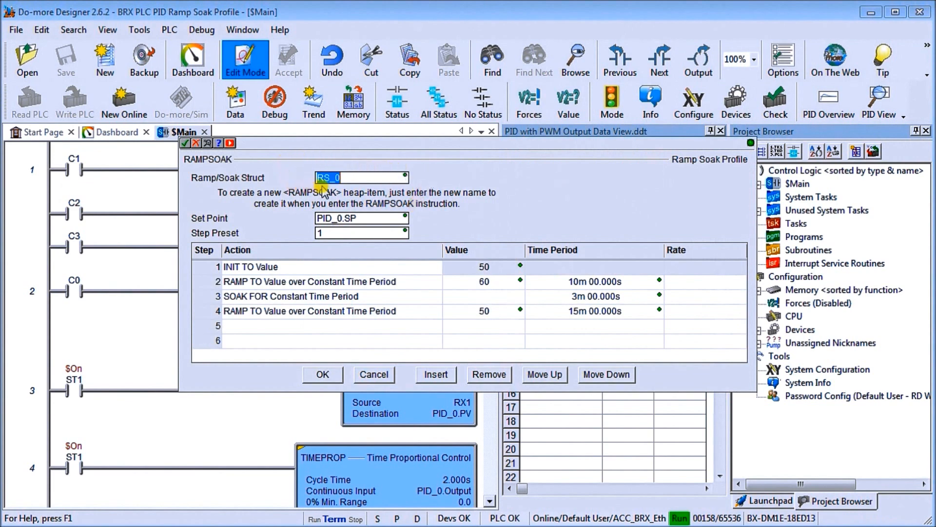
{"action": "mouse_move", "coordinate": [331, 190]}
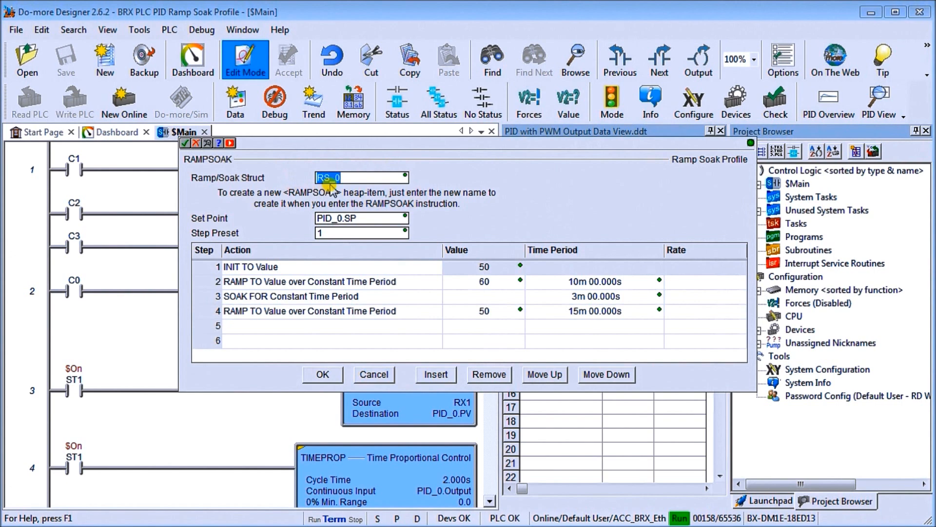
{"action": "mouse_move", "coordinate": [257, 220]}
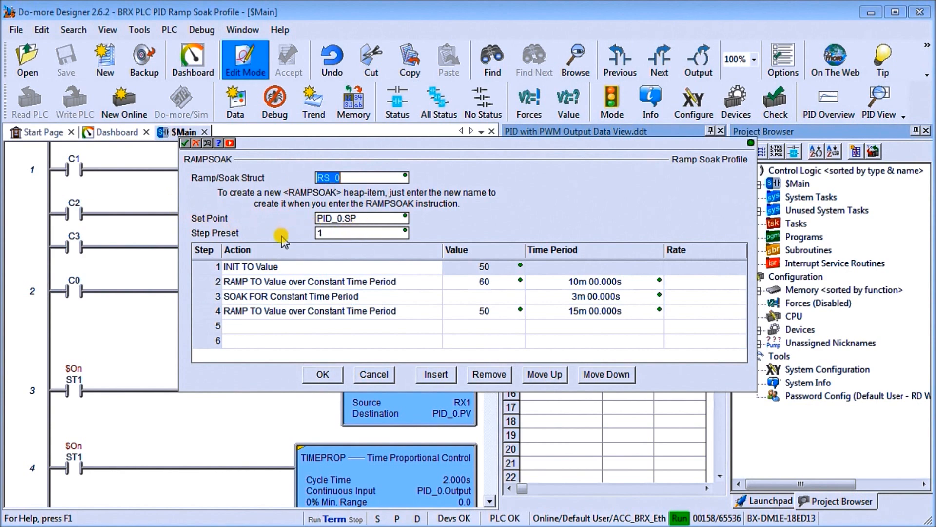
{"action": "mouse_move", "coordinate": [292, 275]}
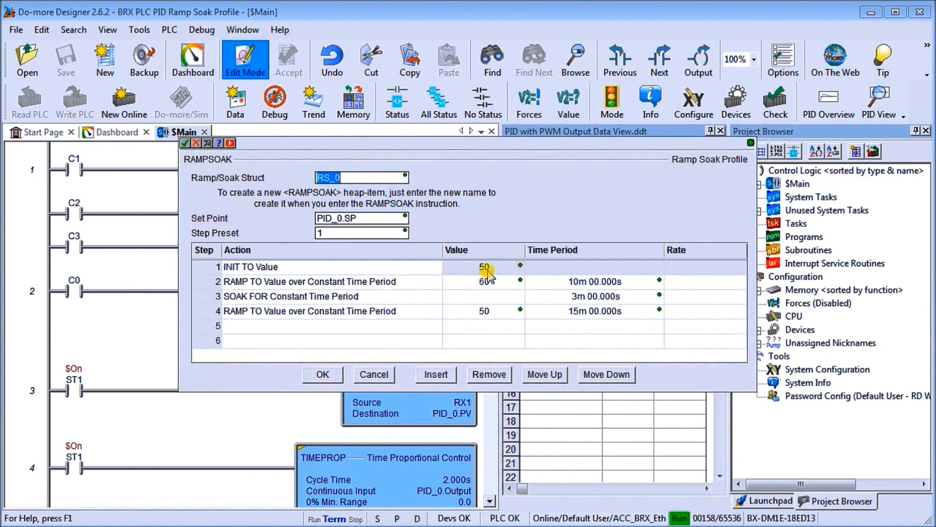
{"action": "mouse_move", "coordinate": [358, 281]}
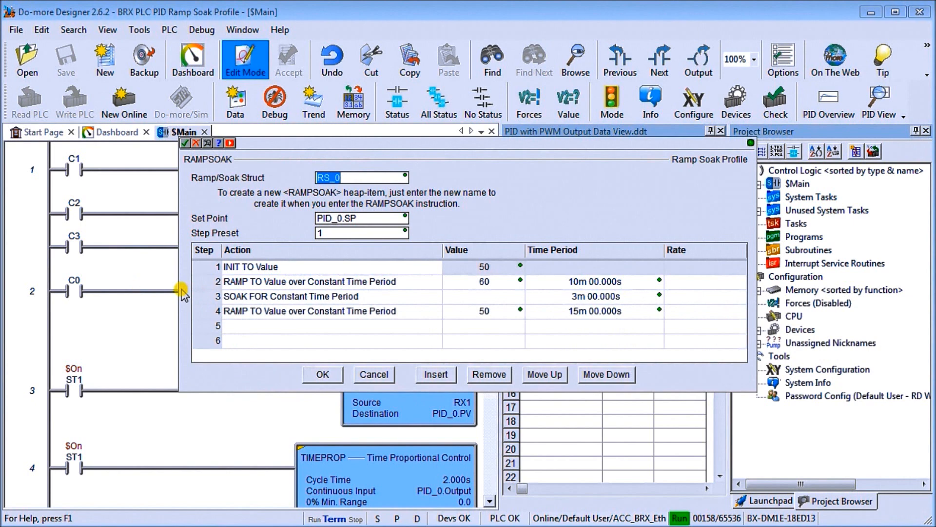
{"action": "mouse_move", "coordinate": [307, 277]}
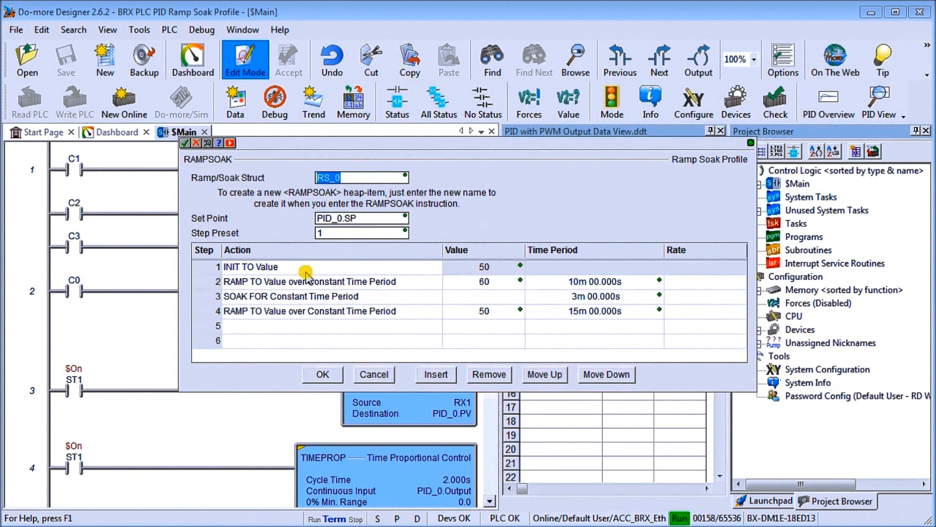
{"action": "mouse_move", "coordinate": [470, 298]}
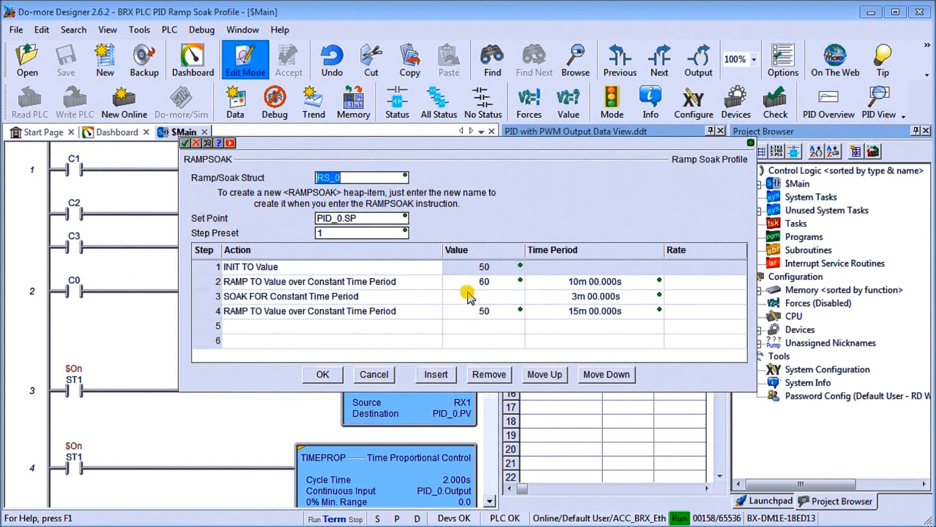
{"action": "mouse_move", "coordinate": [554, 290]}
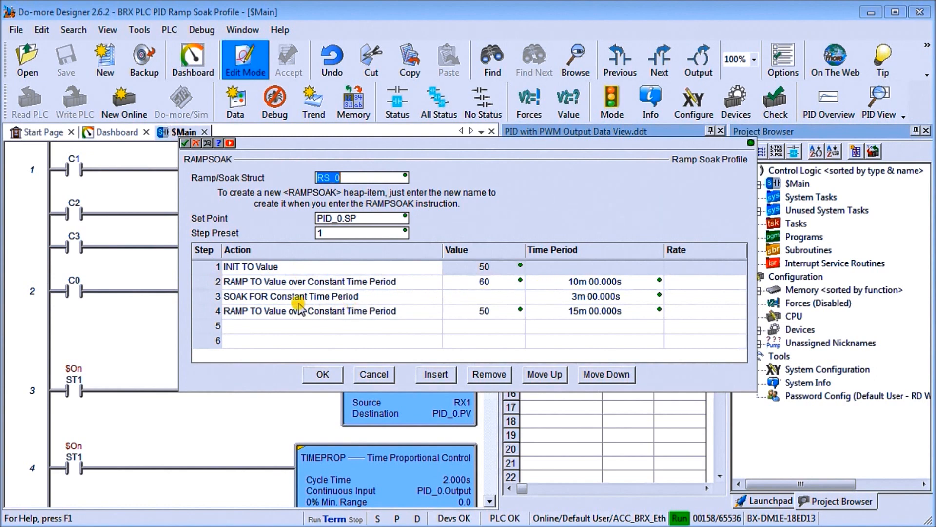
{"action": "mouse_move", "coordinate": [306, 301]}
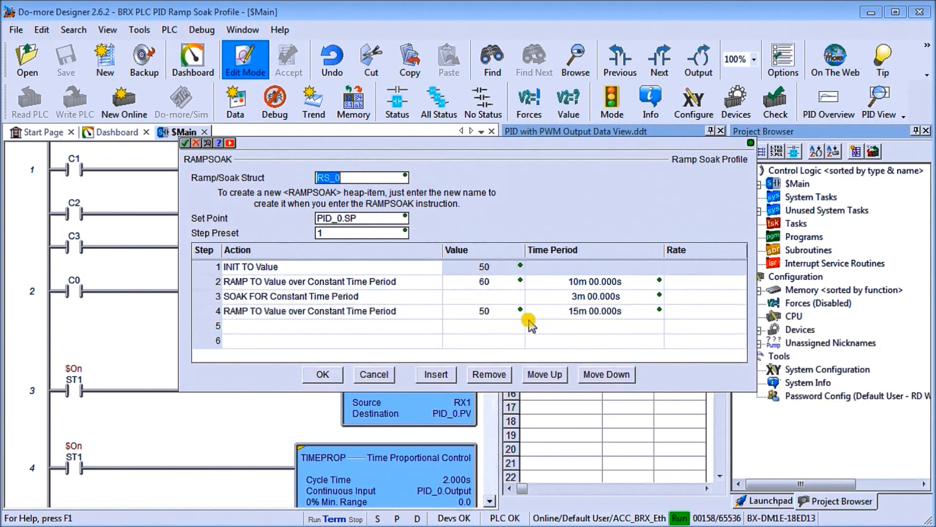
{"action": "mouse_move", "coordinate": [566, 303]}
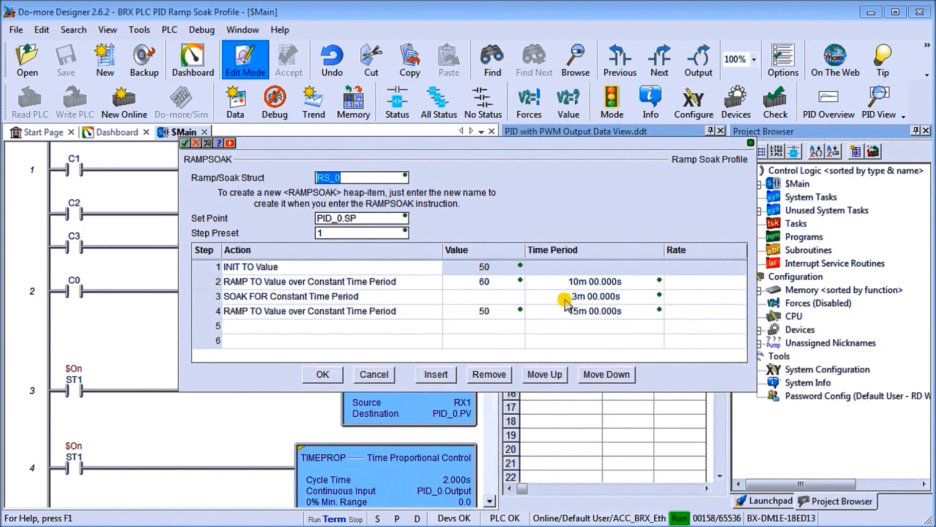
{"action": "mouse_move", "coordinate": [262, 322]}
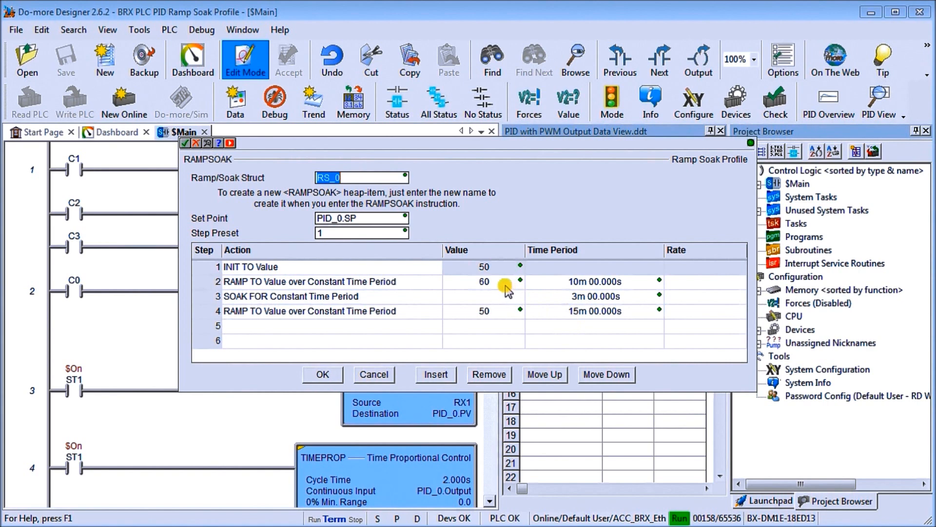
{"action": "mouse_move", "coordinate": [499, 302]}
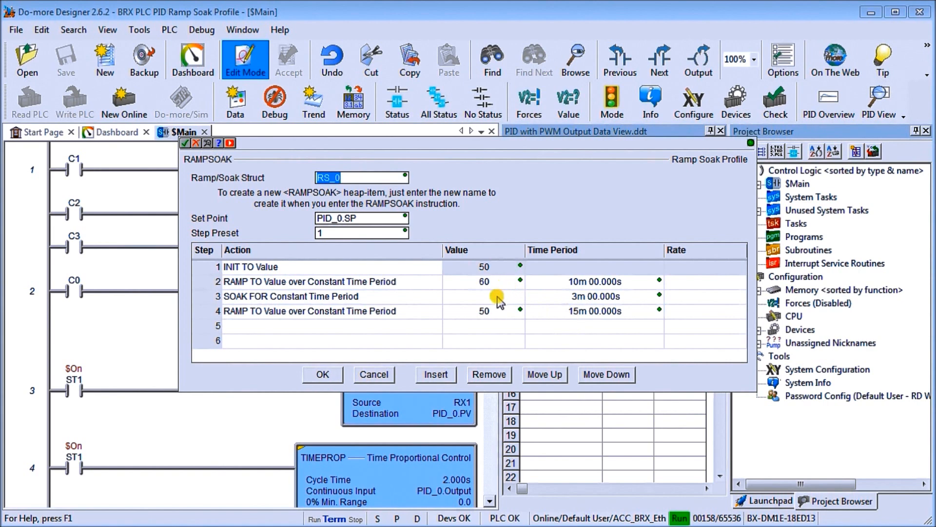
{"action": "mouse_move", "coordinate": [499, 315]}
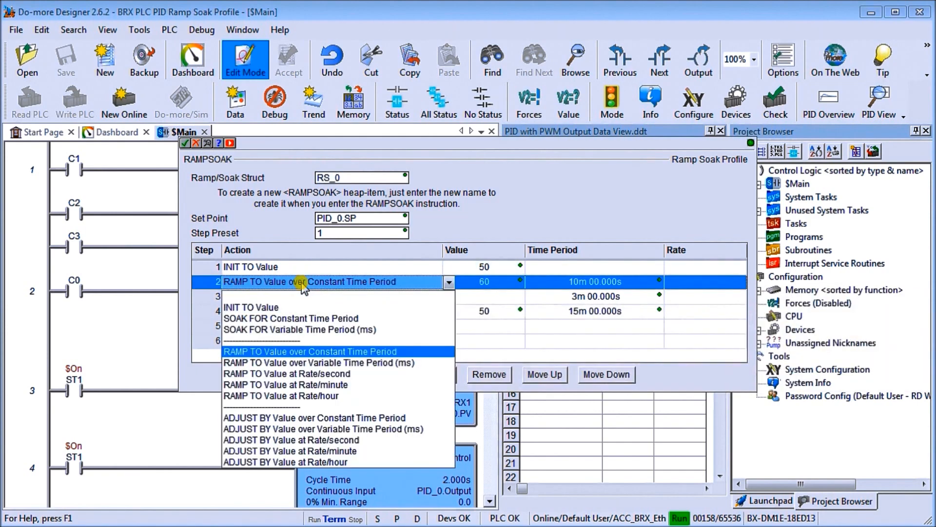
{"action": "mouse_move", "coordinate": [292, 357]}
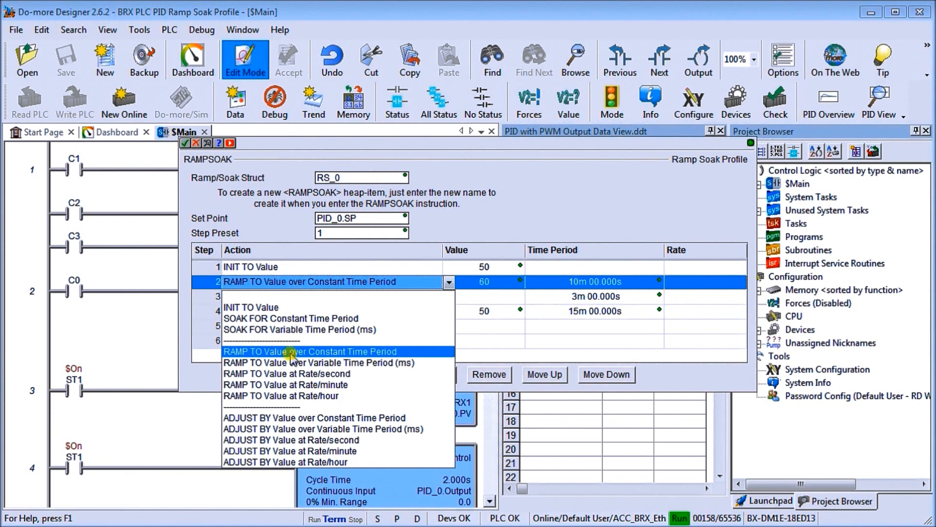
{"action": "mouse_move", "coordinate": [292, 365]}
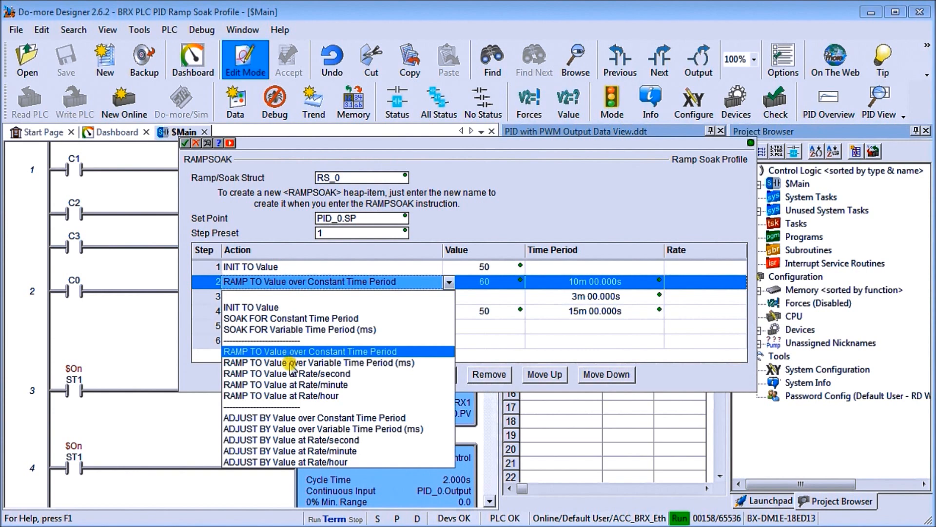
{"action": "mouse_move", "coordinate": [291, 370]}
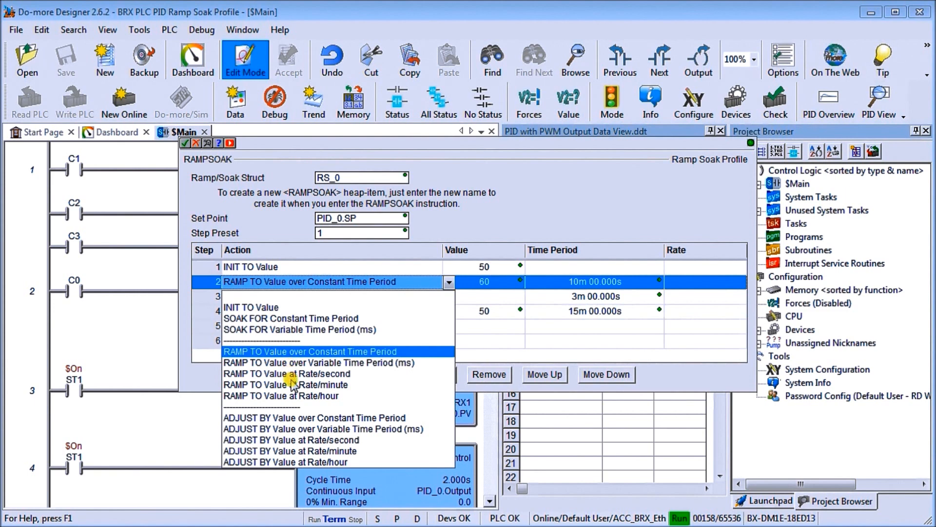
{"action": "mouse_move", "coordinate": [289, 399]}
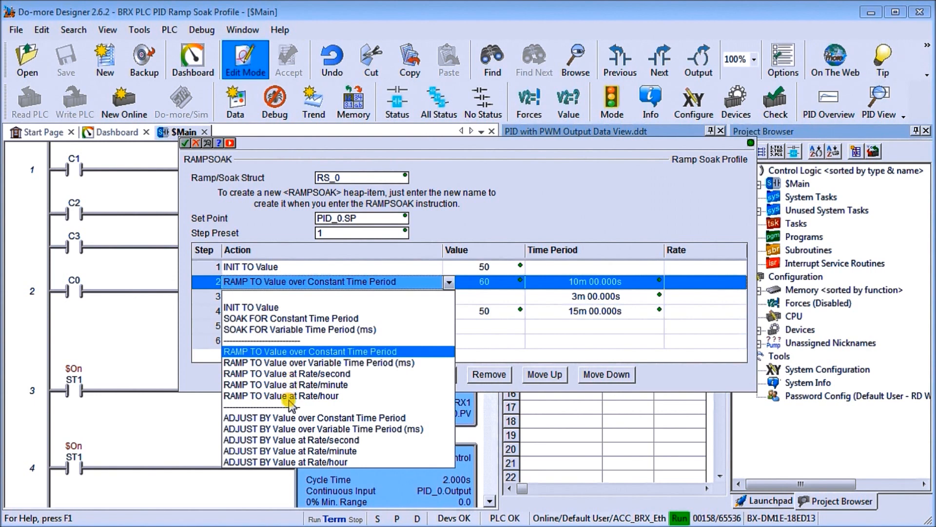
{"action": "mouse_move", "coordinate": [284, 429]}
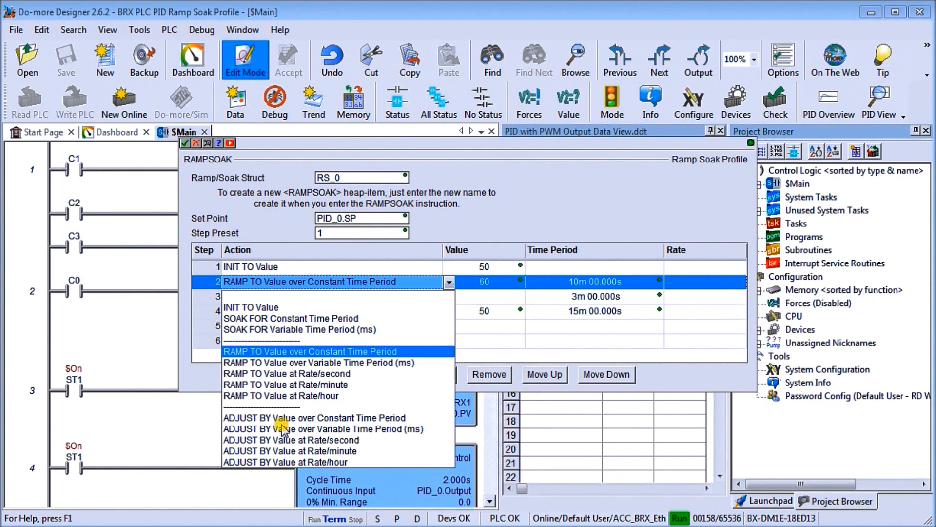
{"action": "mouse_move", "coordinate": [284, 433]}
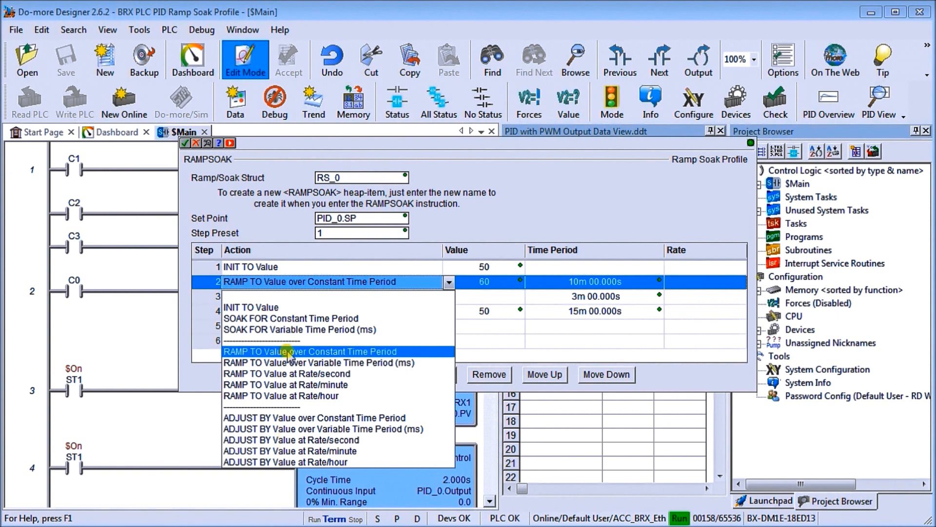
{"action": "mouse_move", "coordinate": [288, 353]}
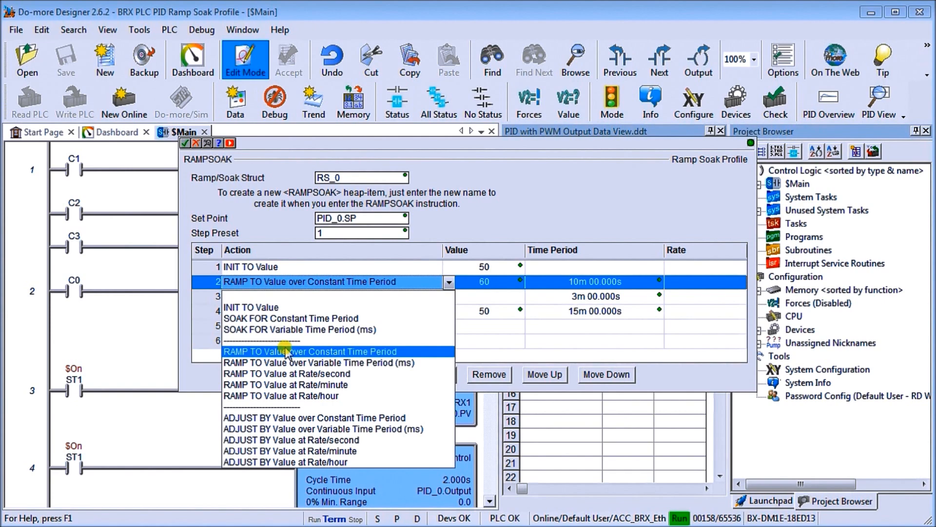
{"action": "mouse_move", "coordinate": [322, 343]}
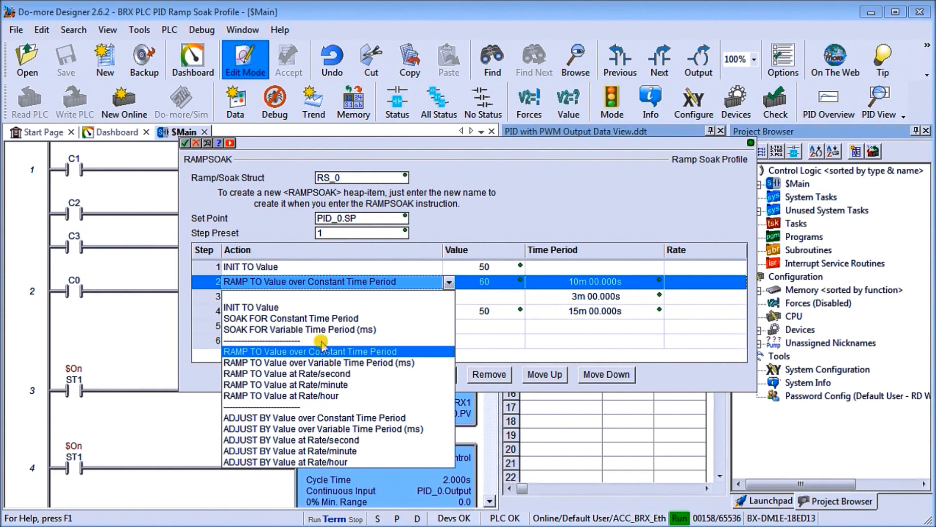
{"action": "left_click", "coordinate": [311, 351]}
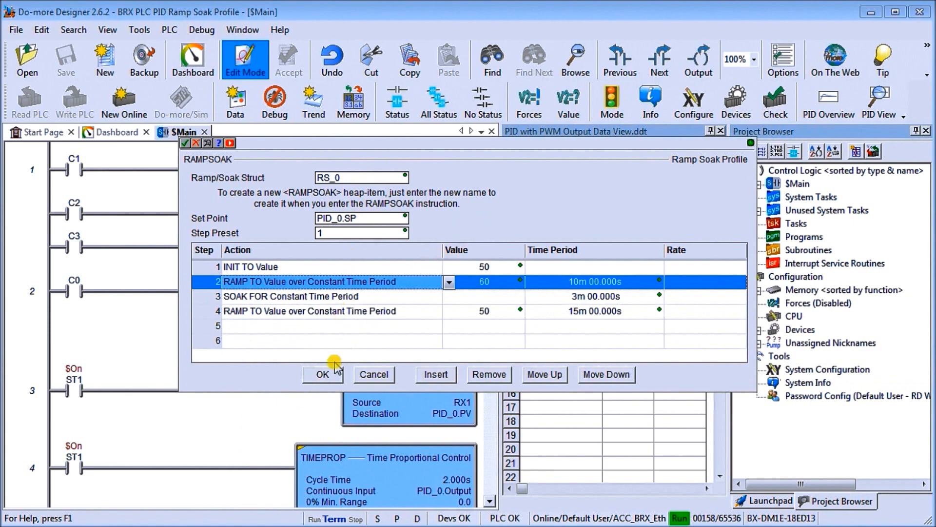
Accept the four-step RAMPSOAK driving PID_0.SP into rung 1 and point out its C2 jog contact
{"action": "left_click", "coordinate": [322, 375]}
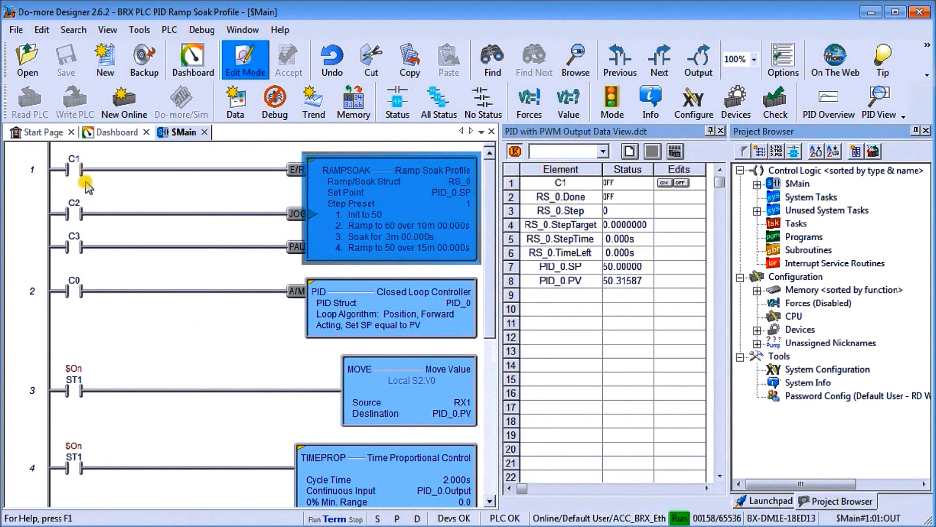
{"action": "mouse_move", "coordinate": [53, 189]}
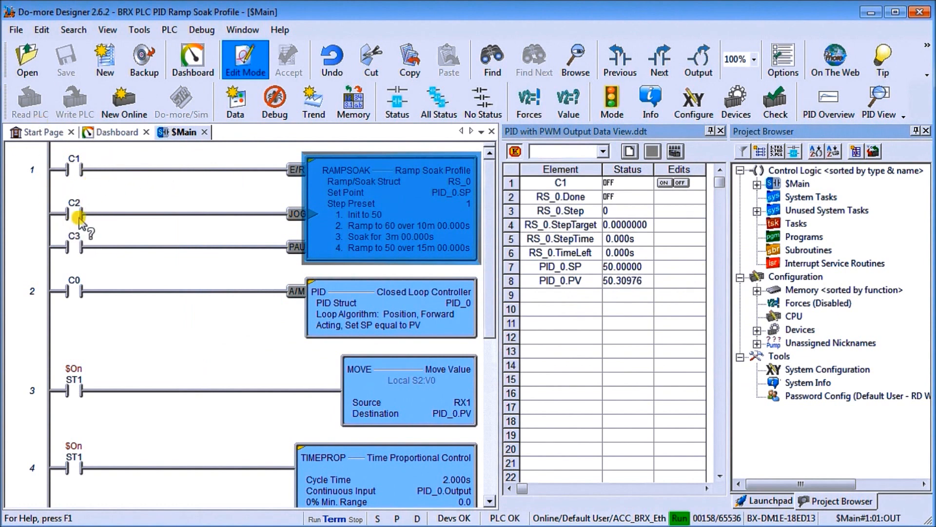
{"action": "left_click", "coordinate": [73, 212]}
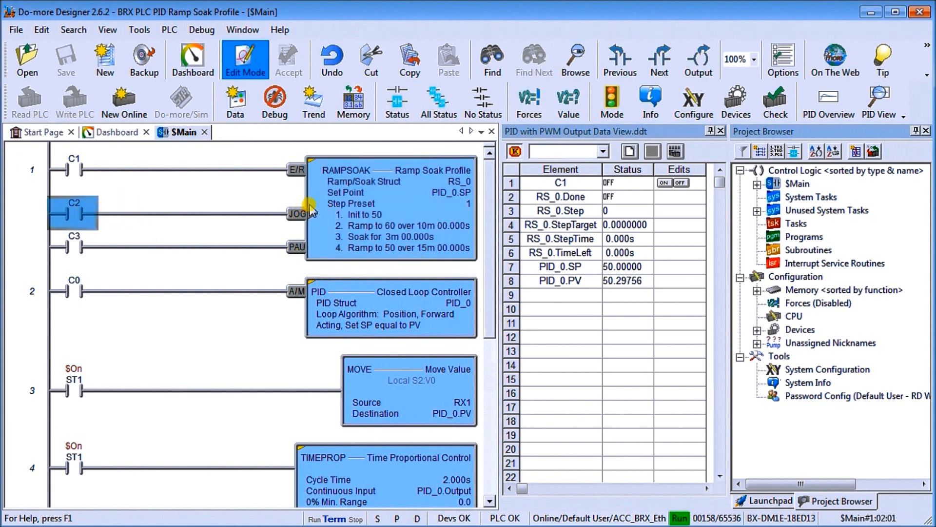
{"action": "mouse_move", "coordinate": [111, 203]}
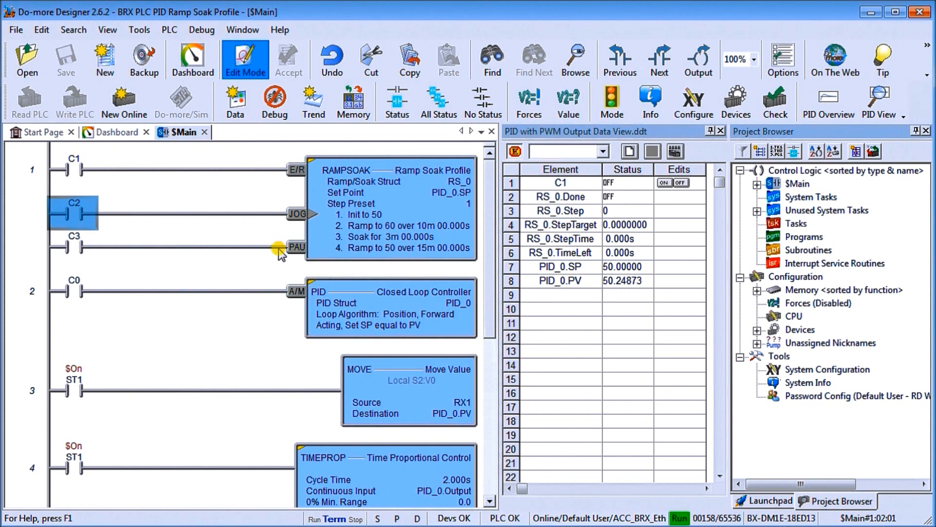
{"action": "mouse_move", "coordinate": [229, 327]}
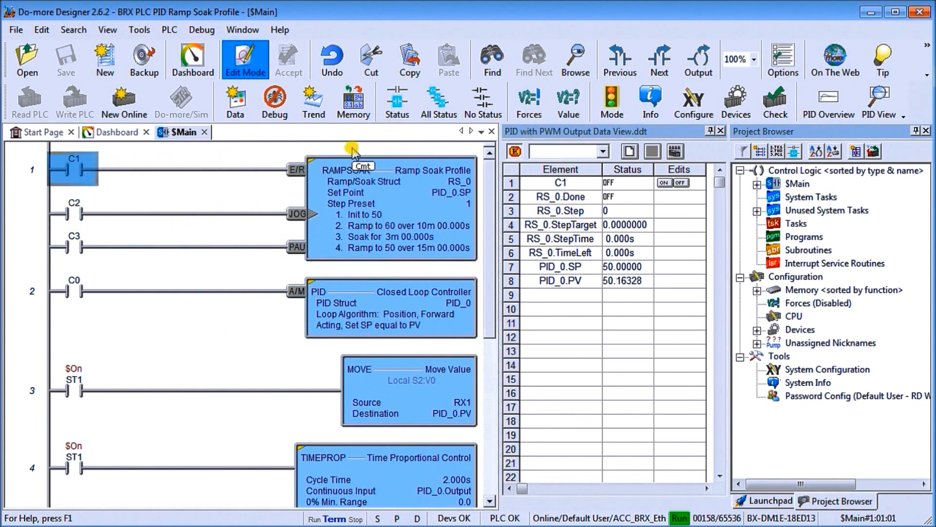
Turn on ladder status so RAMPSOAK shows Reset at setpoint 50 and PID_0 in Auto with trends
{"action": "left_click", "coordinate": [396, 102]}
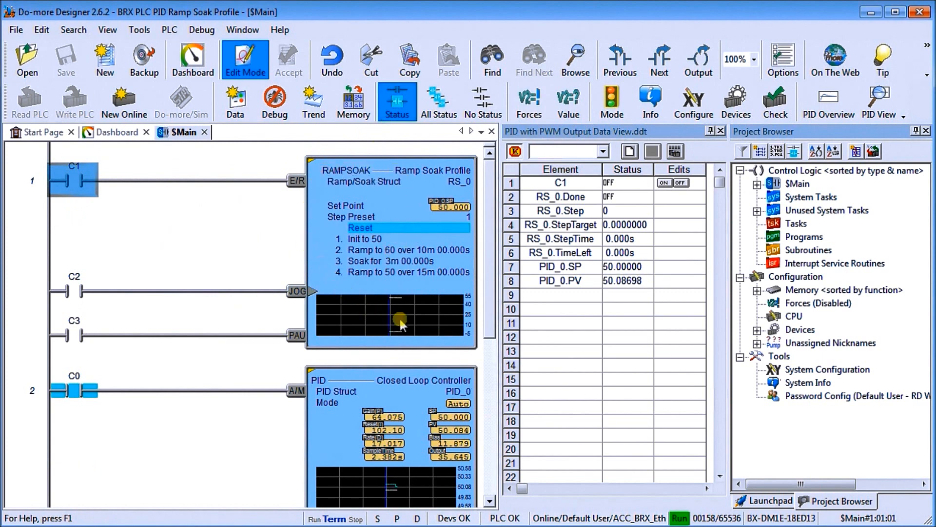
{"action": "mouse_move", "coordinate": [382, 274]}
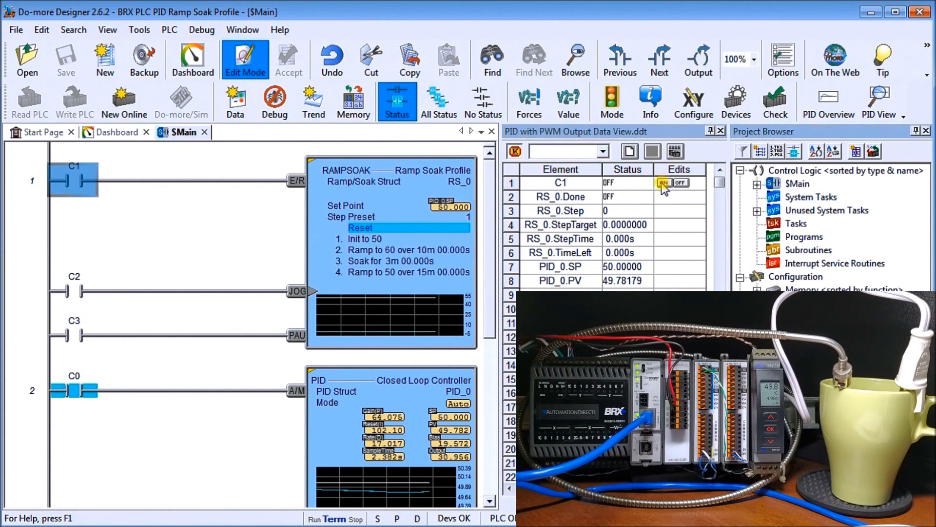
Force C1 ON in Data View so the profile begins ramping the setpoint from 50 toward 60
{"action": "left_click", "coordinate": [664, 183]}
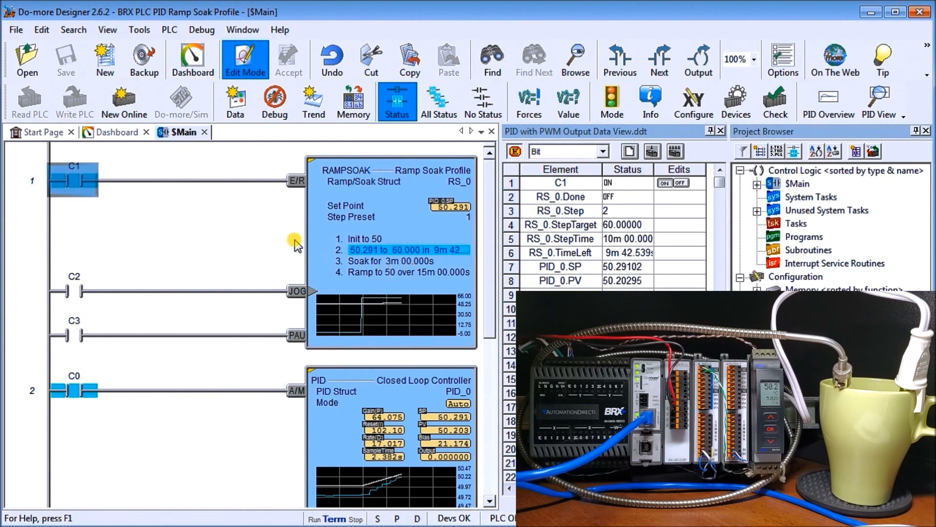
{"action": "mouse_move", "coordinate": [247, 233]}
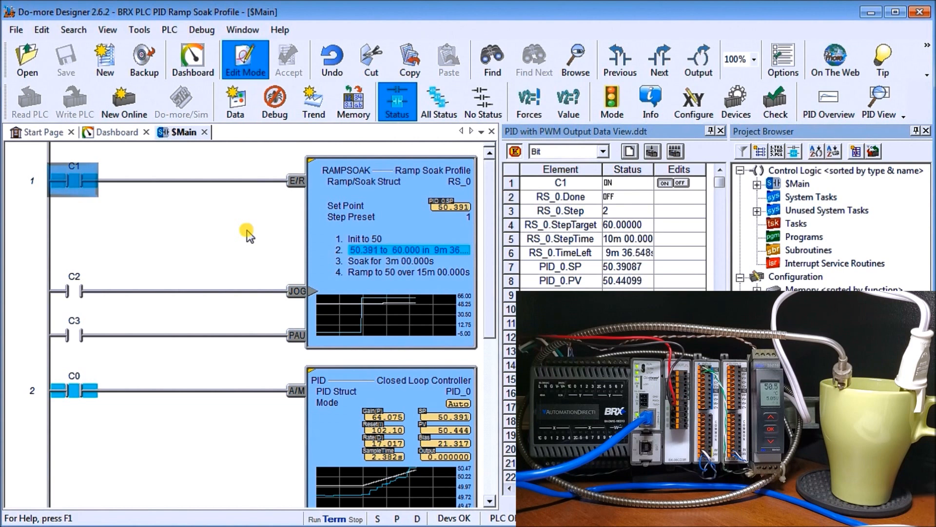
{"action": "mouse_move", "coordinate": [199, 231]}
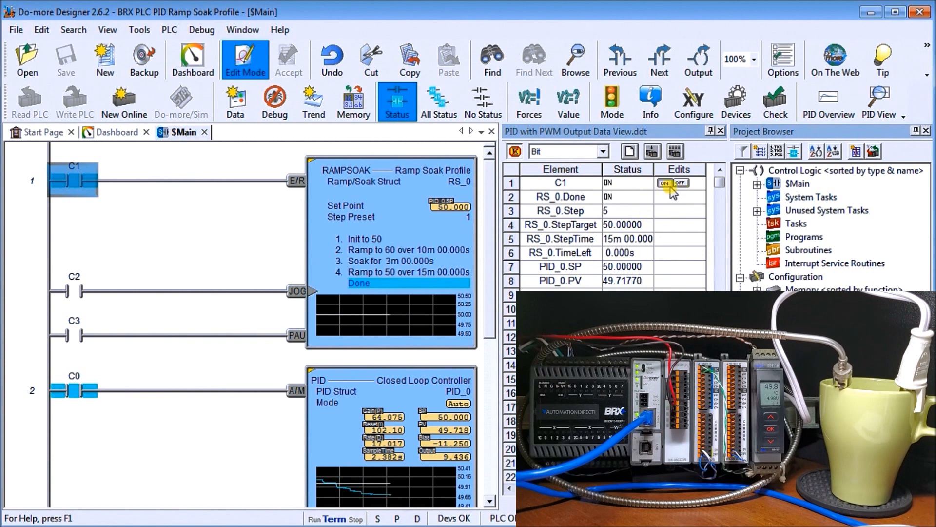
Force C1 OFF in Data View, returning RAMPSOAK to Reset at step 0 with setpoint 50
{"action": "left_click", "coordinate": [681, 183]}
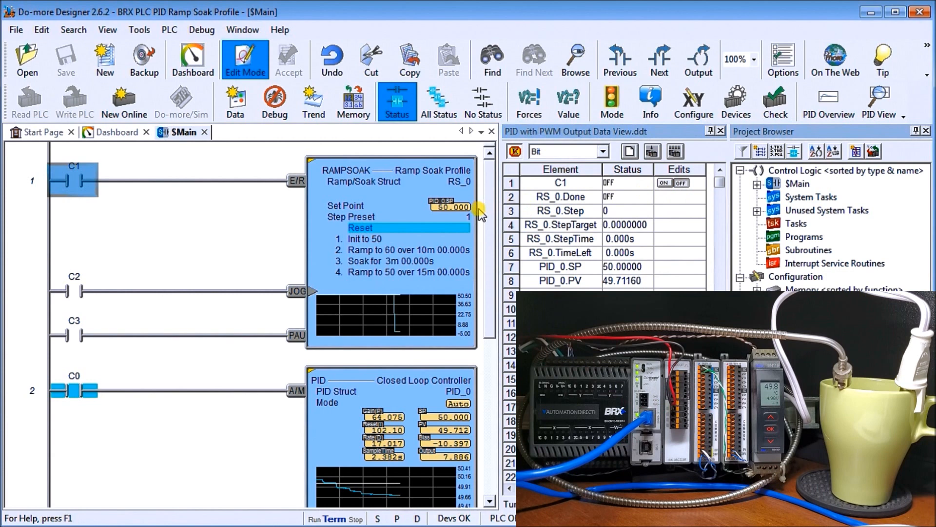
{"action": "mouse_move", "coordinate": [373, 203]}
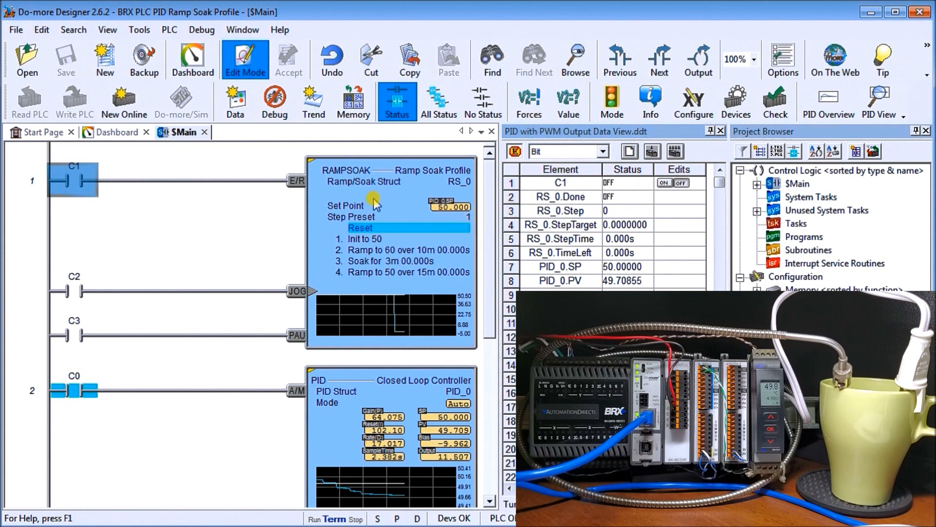